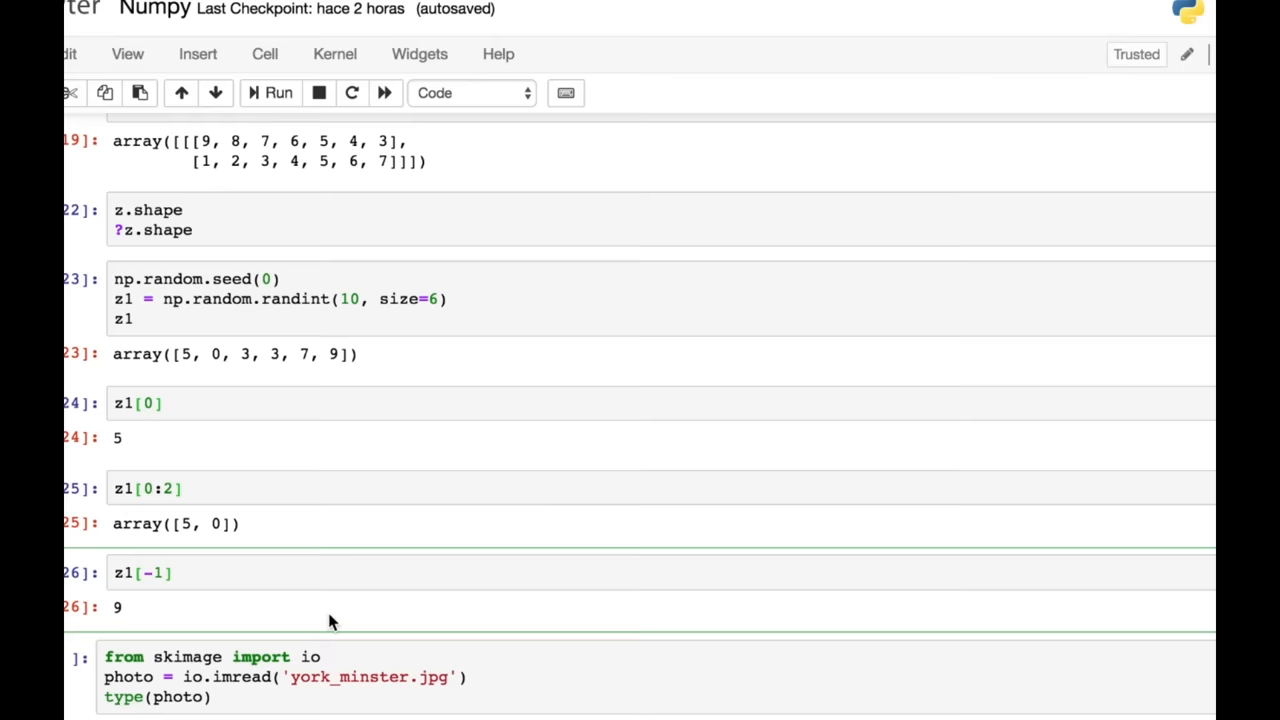
# Step: View the loaded York Minster photo and its shape (324, 574, 3), then select the vertical-flip cell
pyautogui.scroll(-3)
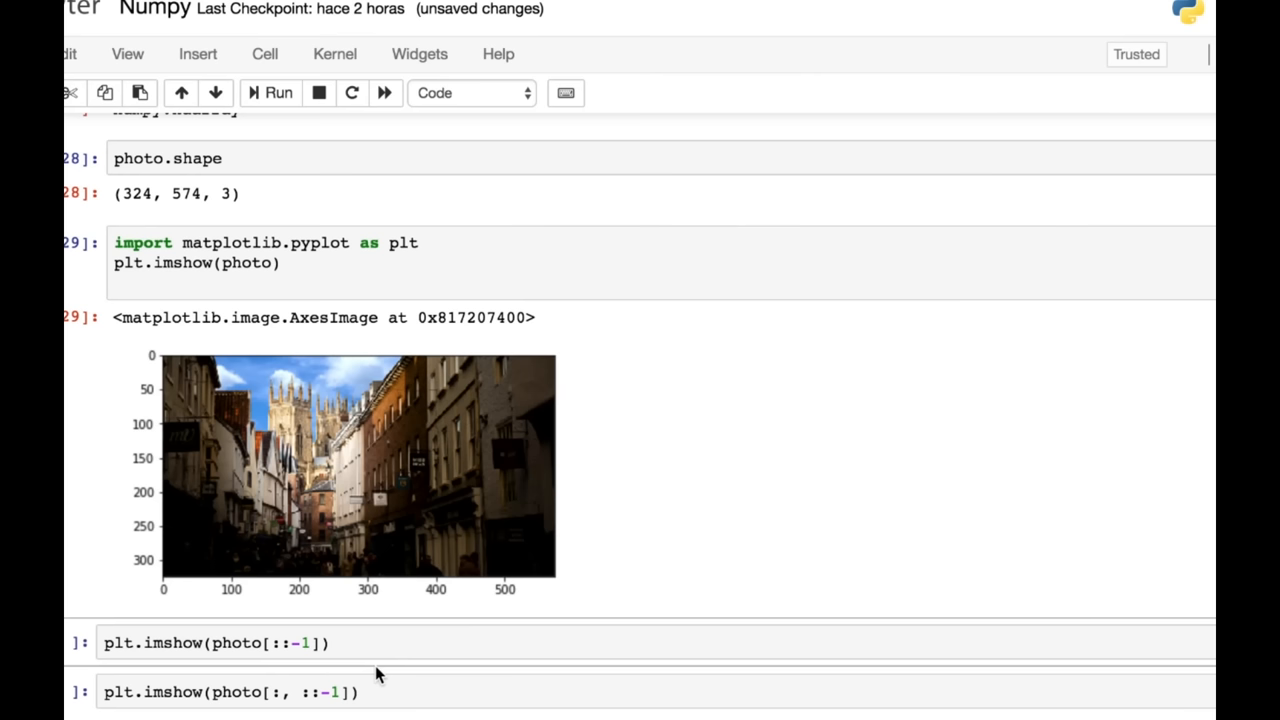
pyautogui.click(270, 92)
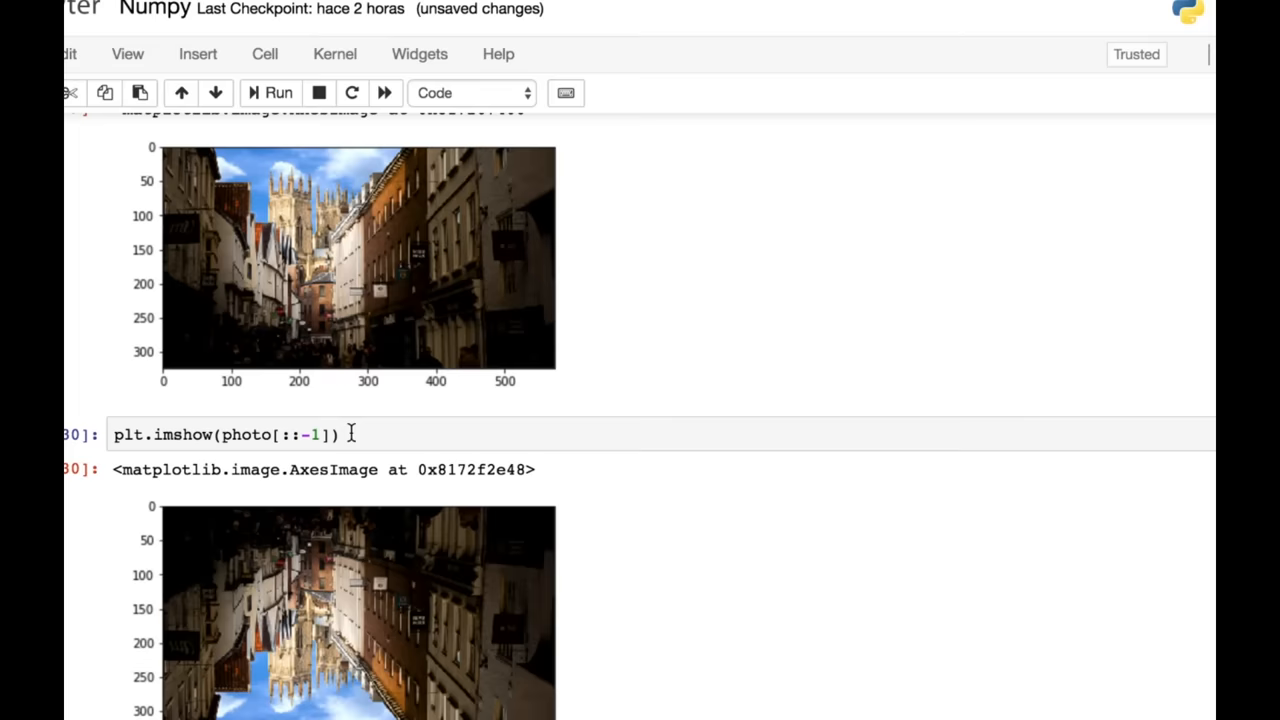
# Step: Scroll down to view the photo flipped upside down via photo[::-1]
pyautogui.scroll(-3)
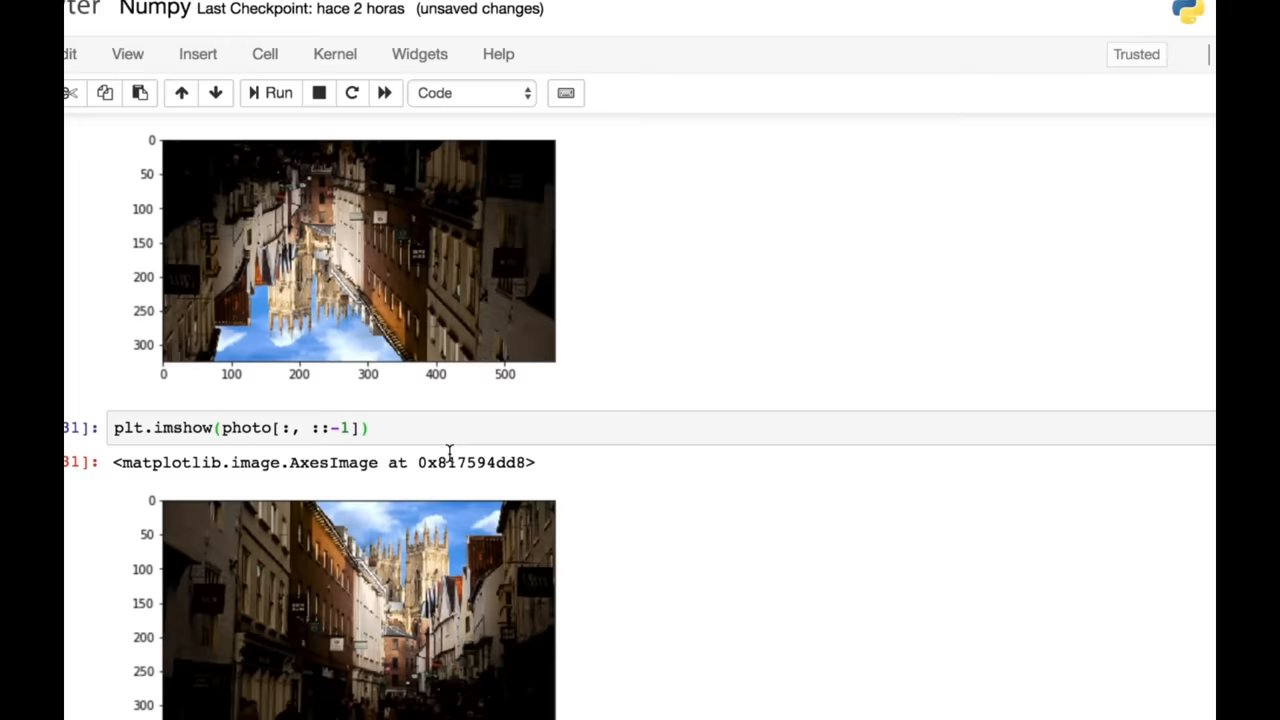
# Step: Scroll down to the left-right mirrored photo from photo[:, ::-1] and the cropping cells below
pyautogui.scroll(-3)
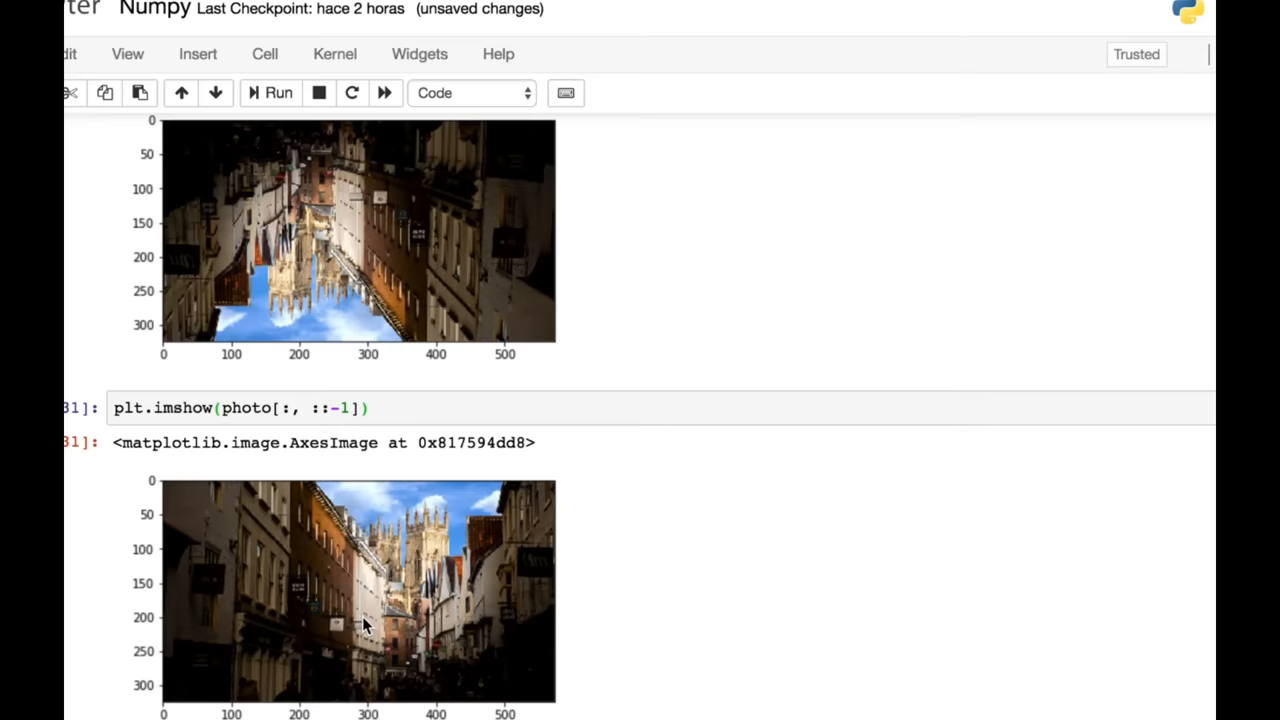
pyautogui.scroll(-3)
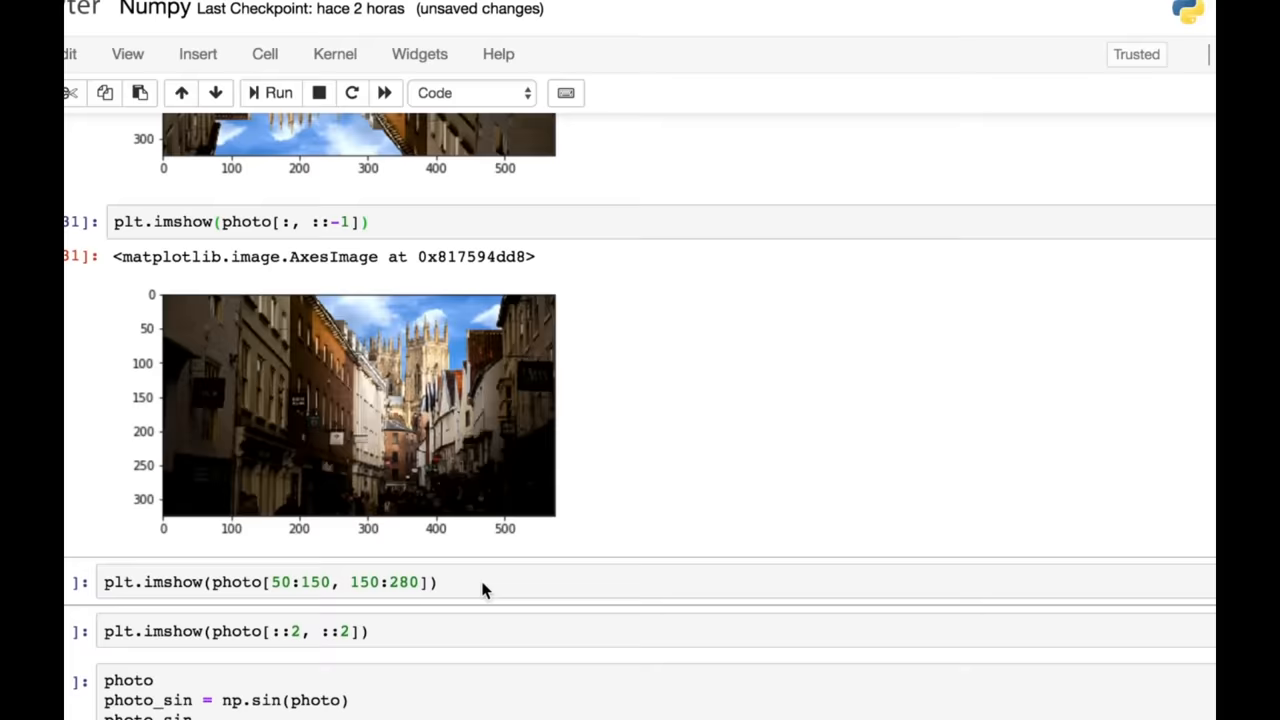
pyautogui.scroll(3)
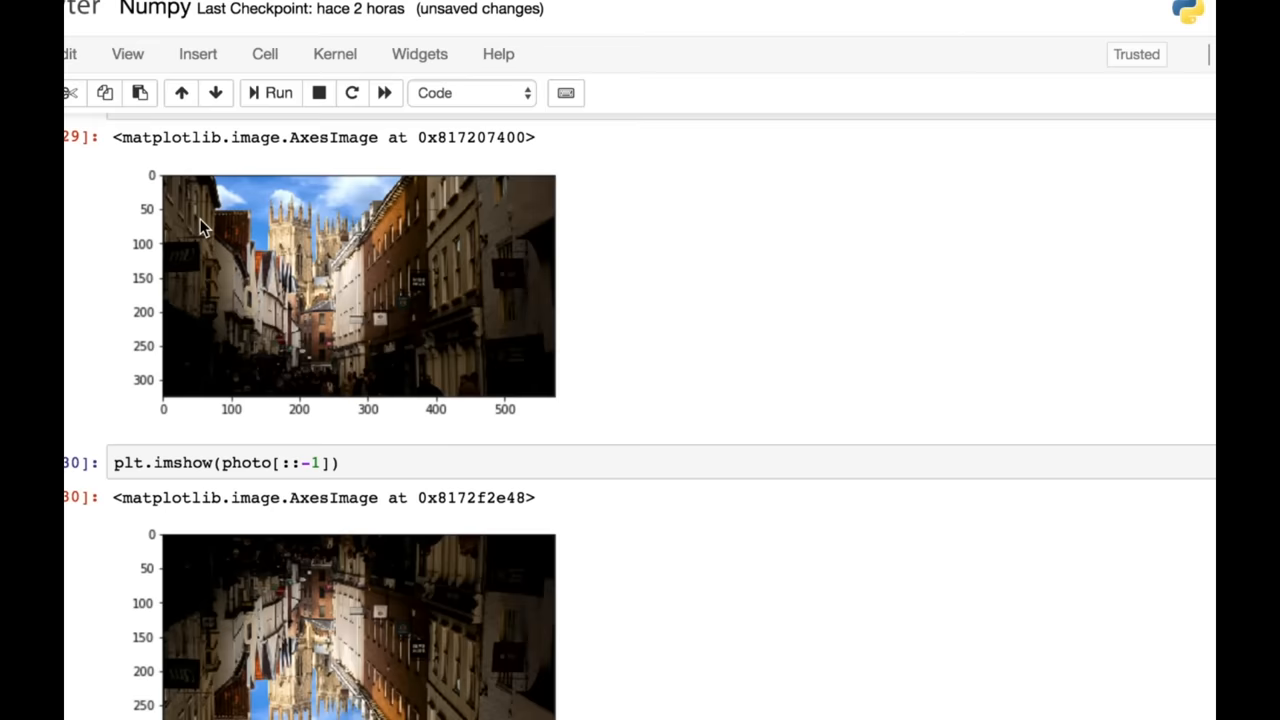
pyautogui.scroll(-3)
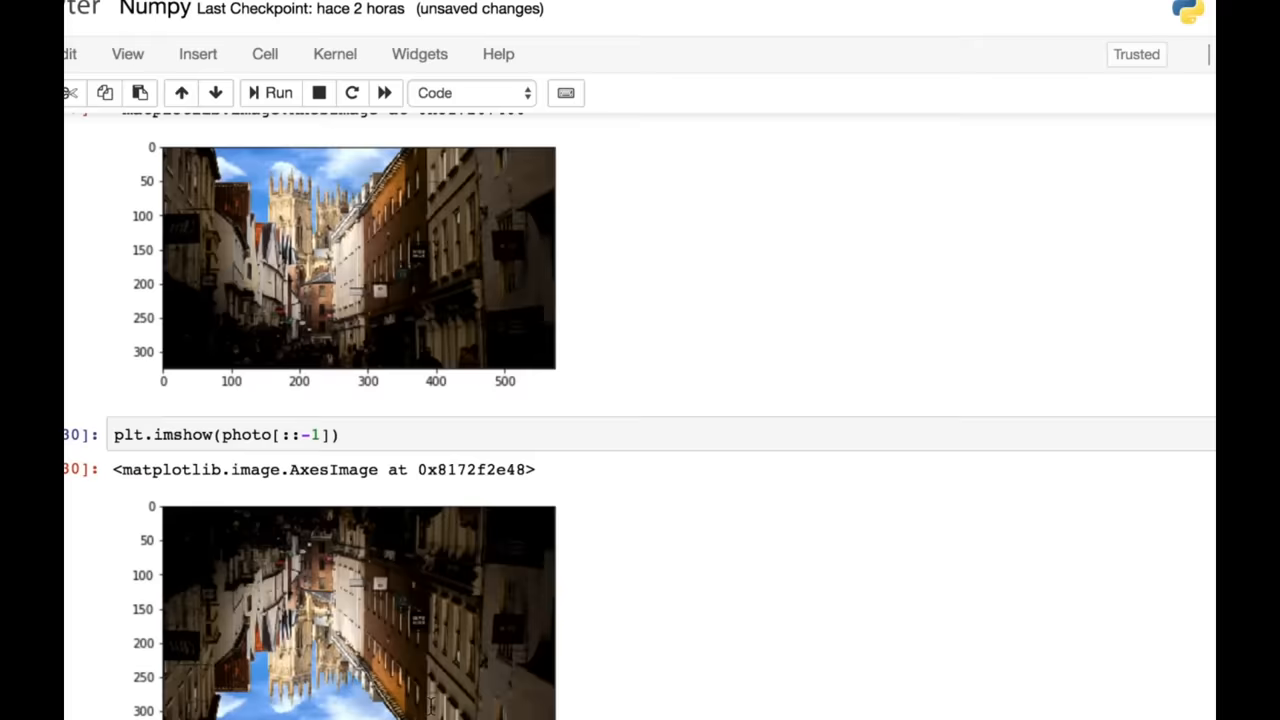
pyautogui.scroll(-3)
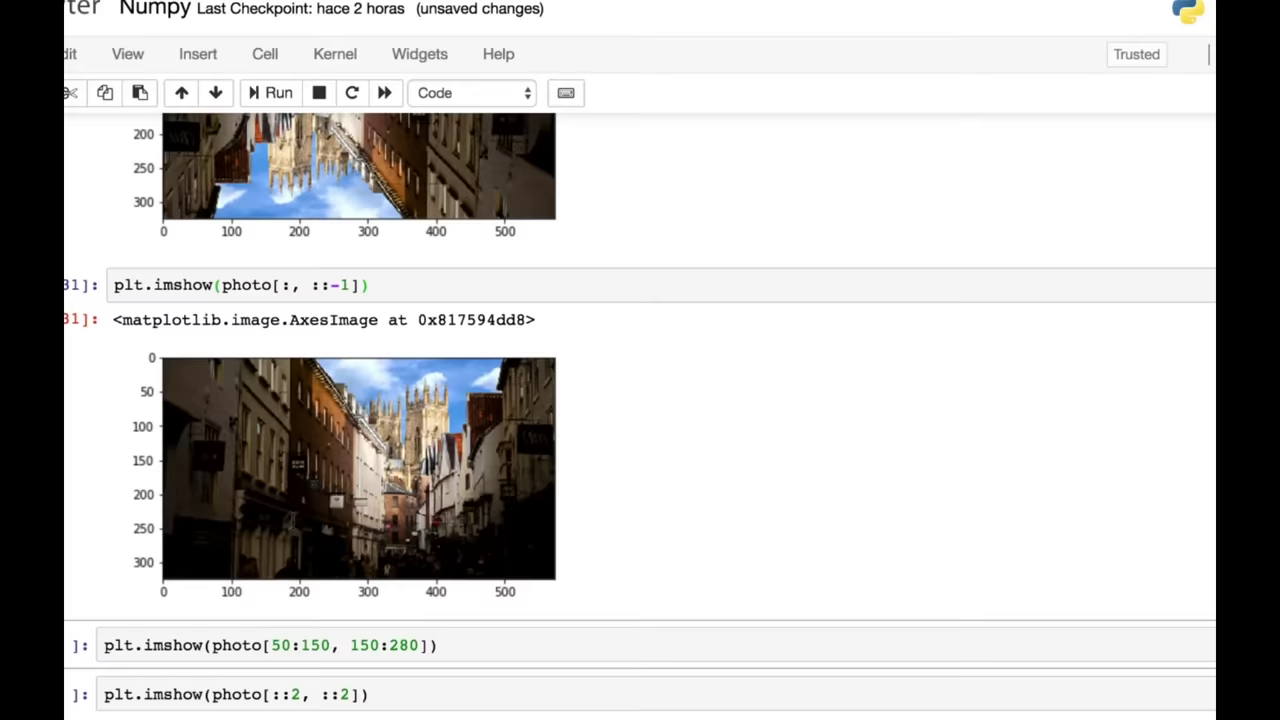